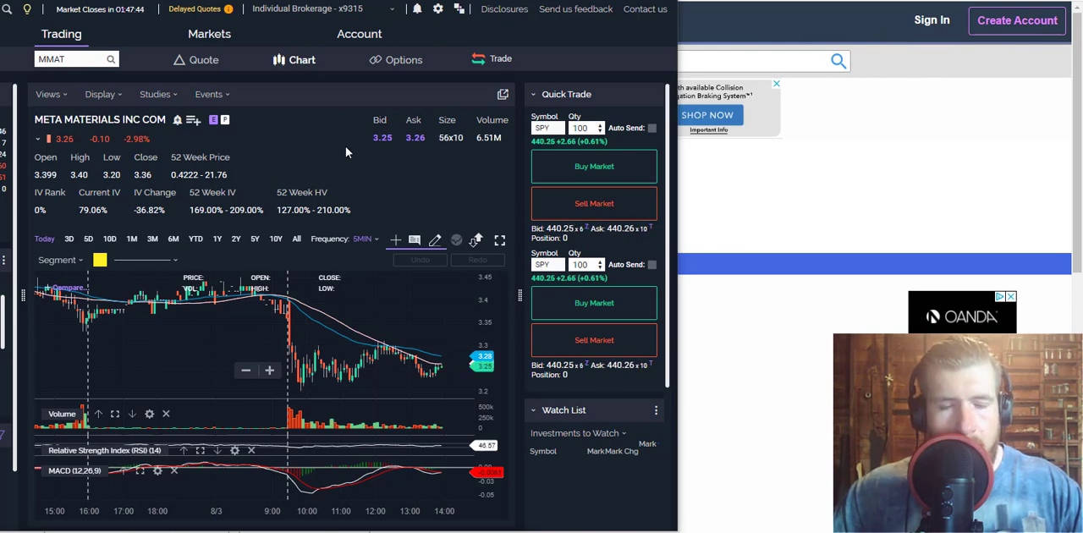
pyautogui.moveTo(387, 270)
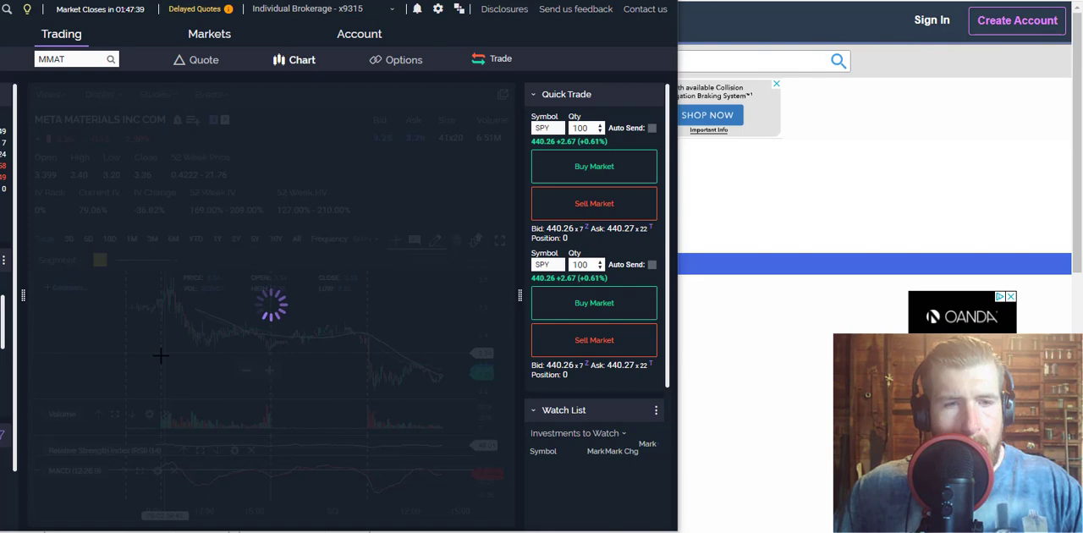
pyautogui.moveTo(328, 366)
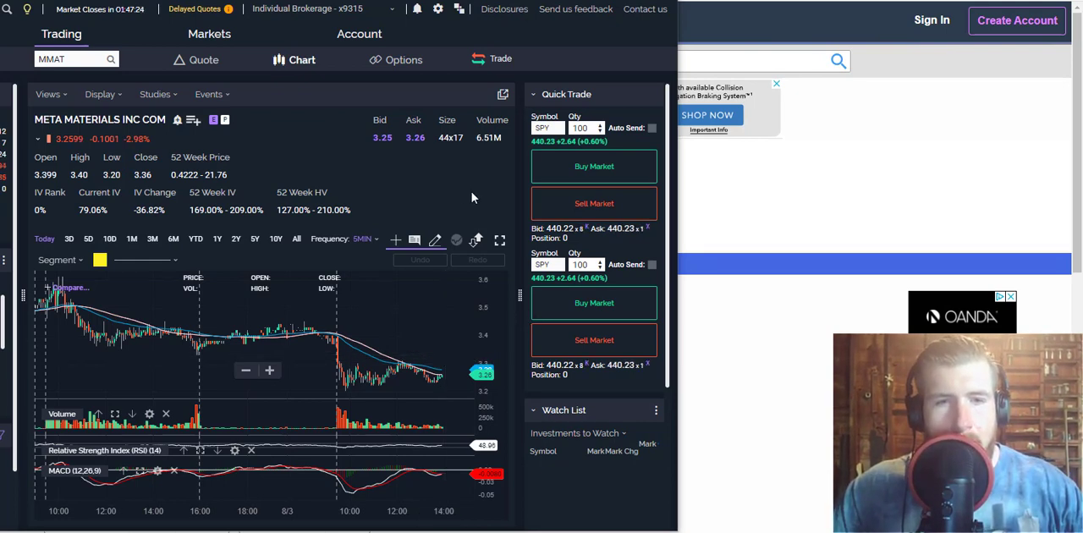
pyautogui.moveTo(494, 195)
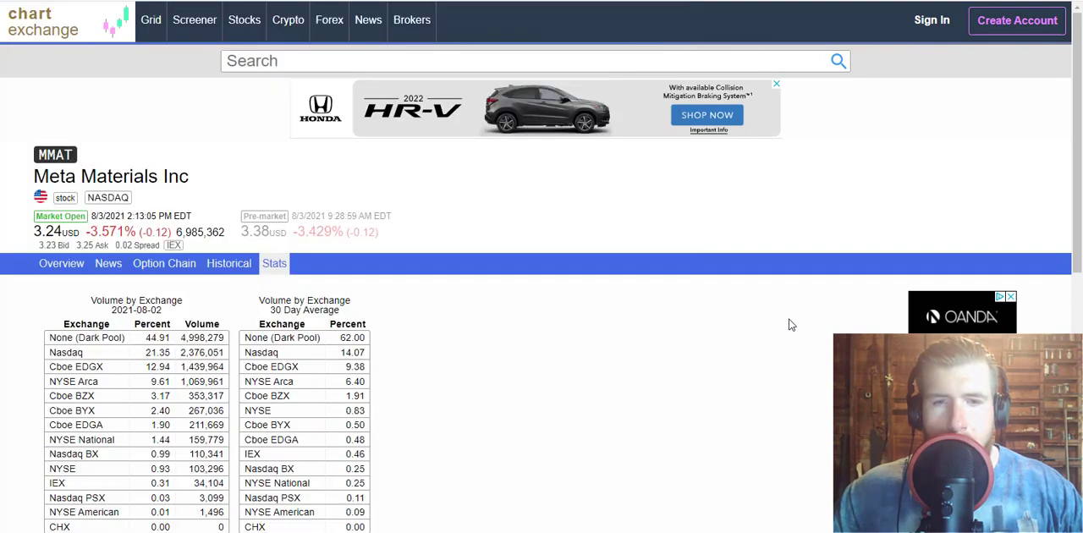
pyautogui.moveTo(406, 352)
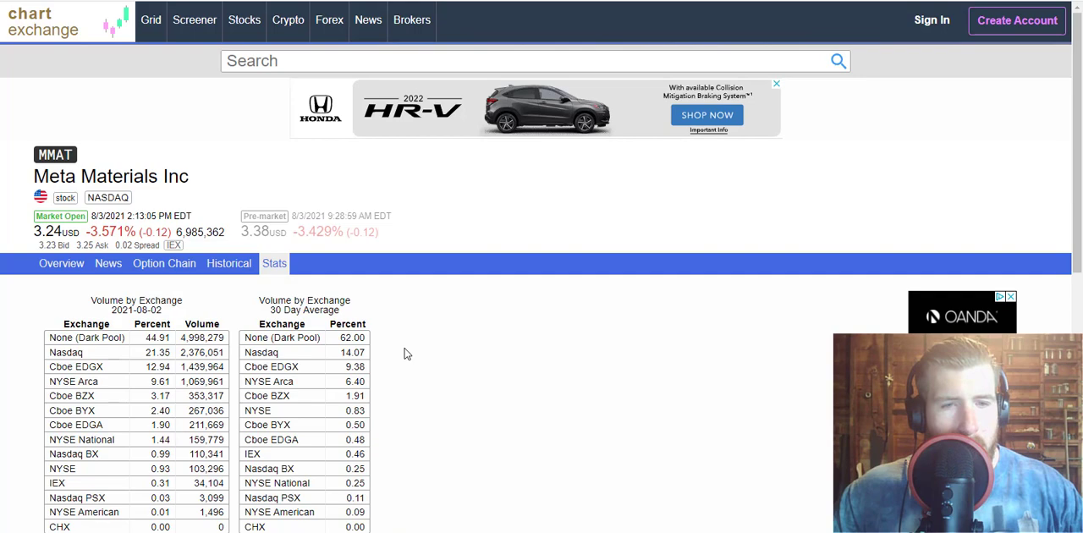
# - Review MMAT's Aug 20, 2021 option chain on Chartexchange, calls and puts side by side
pyautogui.scroll(-3)
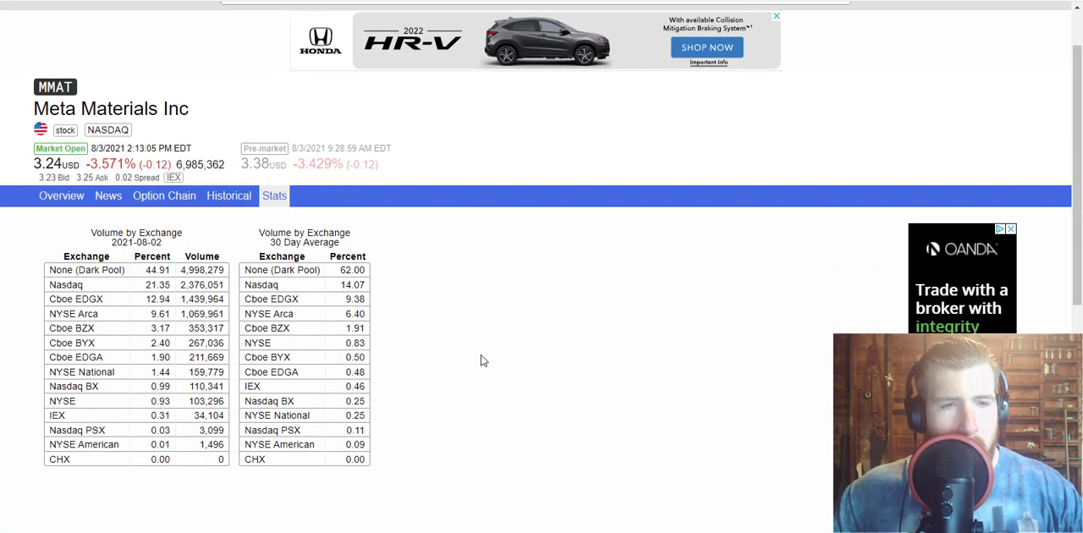
pyautogui.moveTo(132, 279)
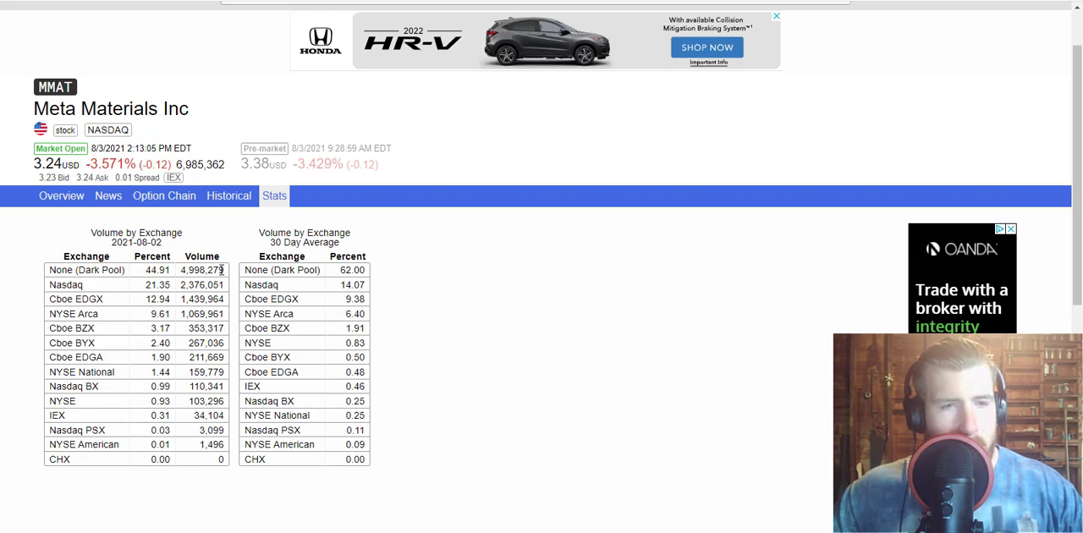
pyautogui.moveTo(220, 271)
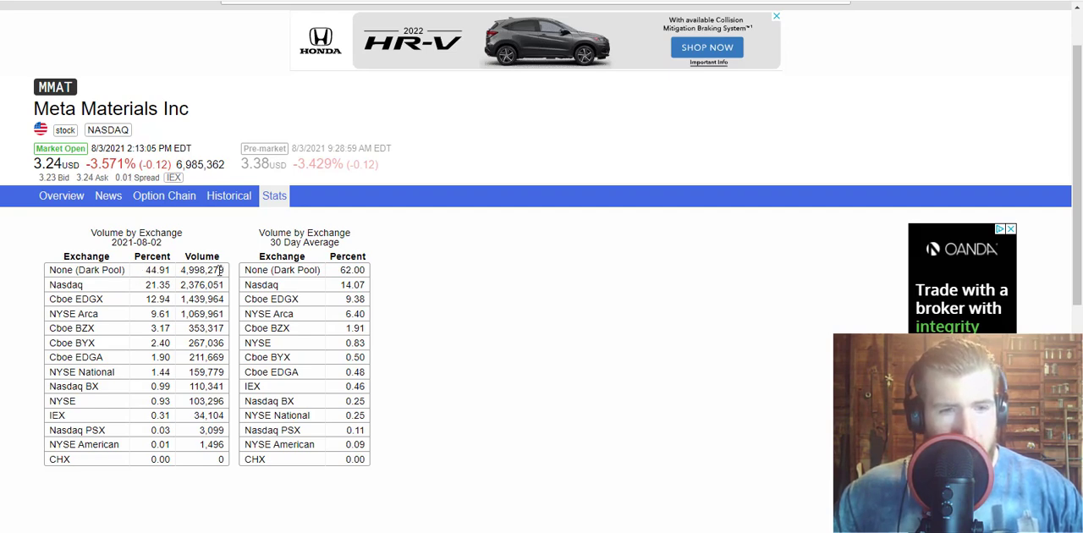
pyautogui.moveTo(176, 281)
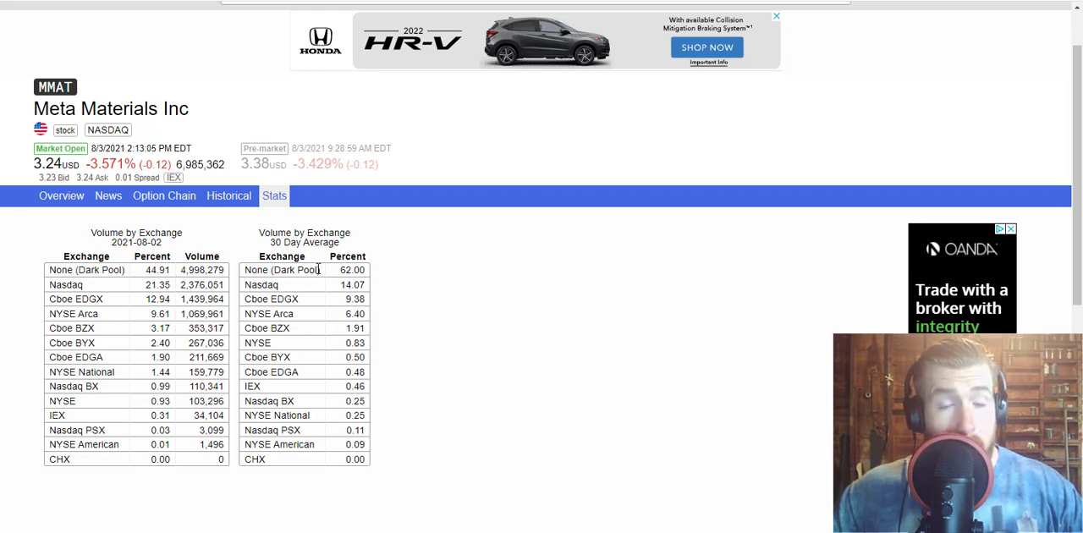
pyautogui.moveTo(315, 283)
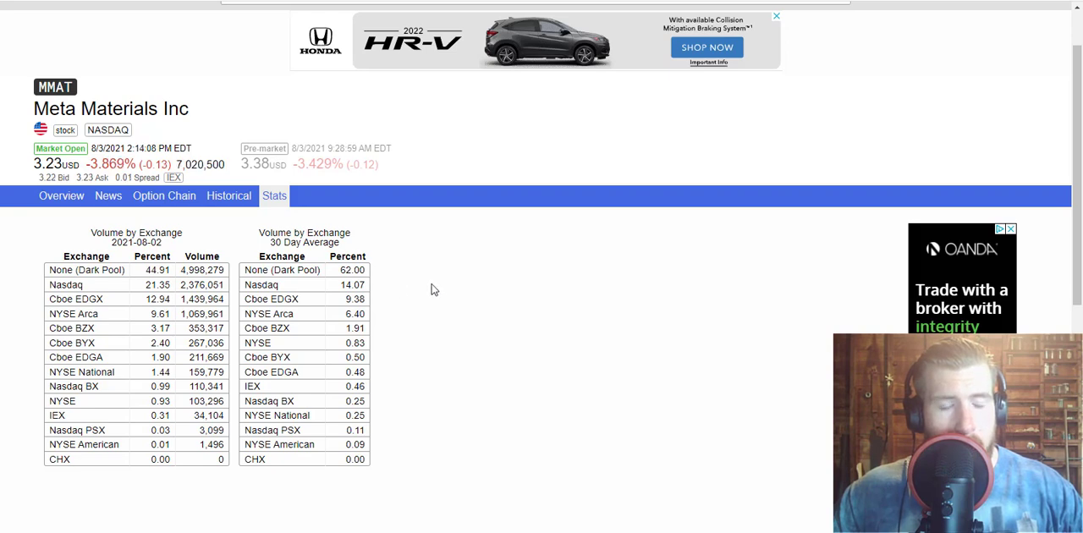
pyautogui.moveTo(164, 195)
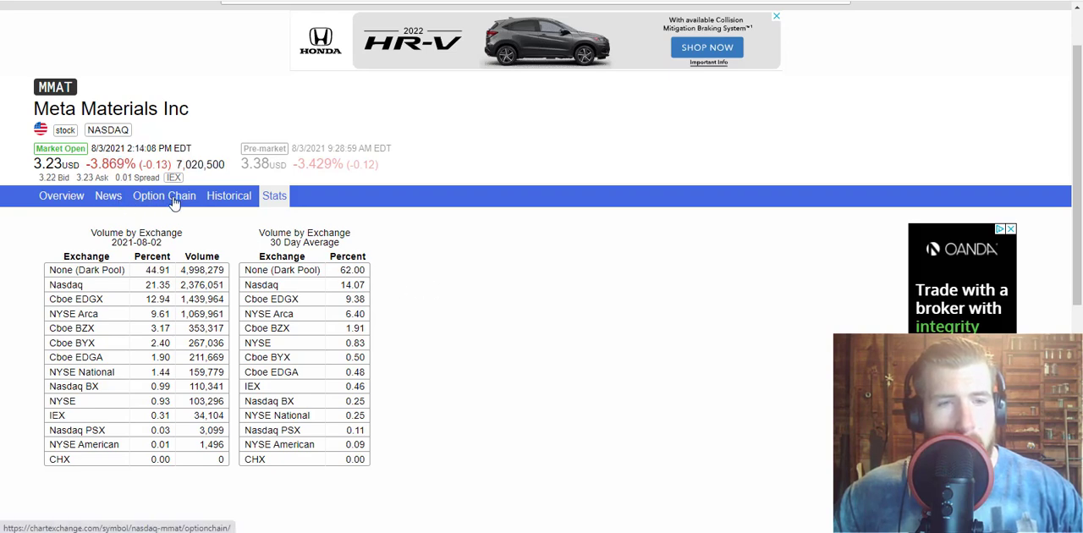
pyautogui.click(164, 195)
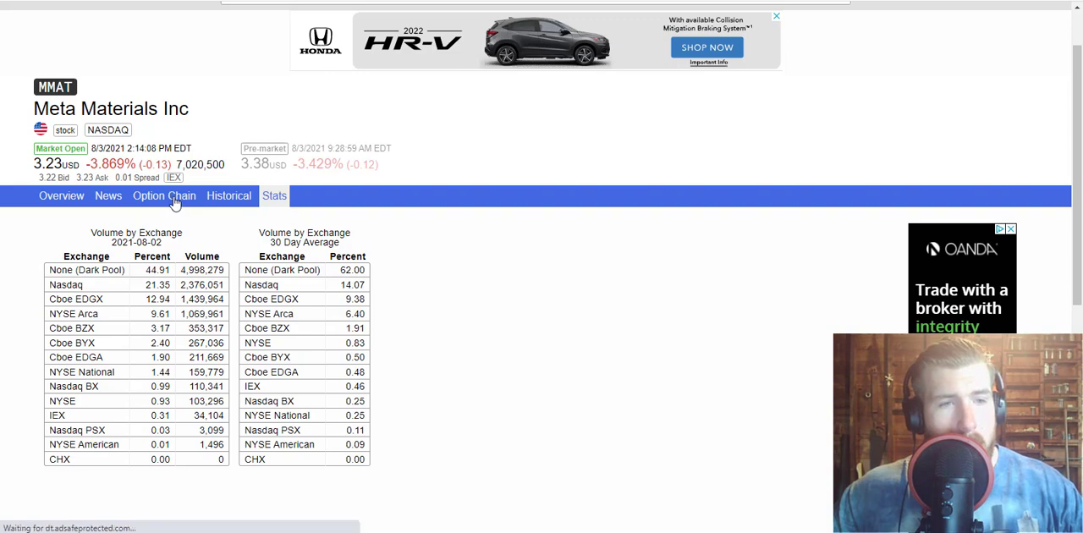
pyautogui.click(165, 195)
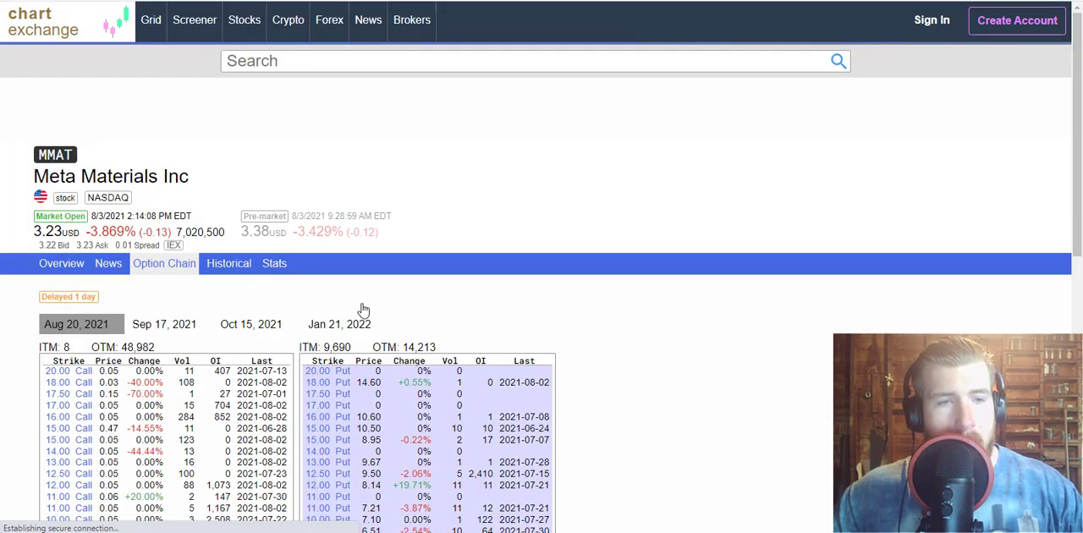
pyautogui.moveTo(392, 295)
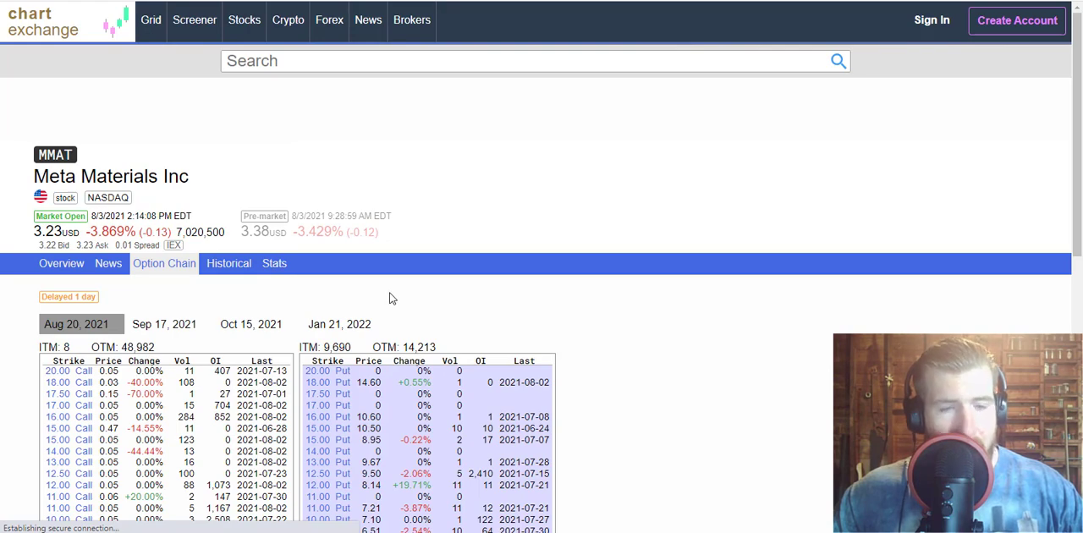
pyautogui.scroll(-3)
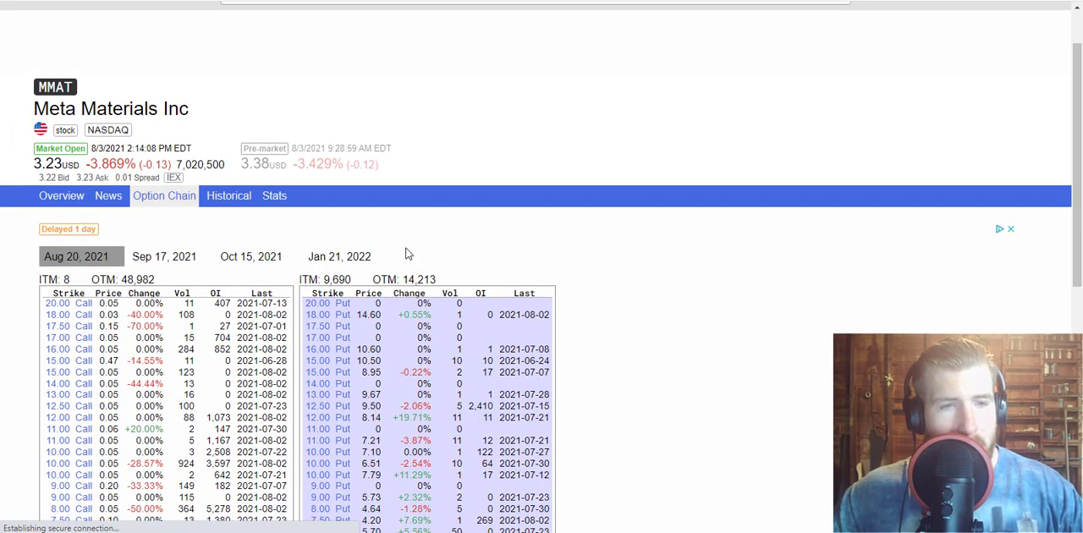
pyautogui.scroll(-3)
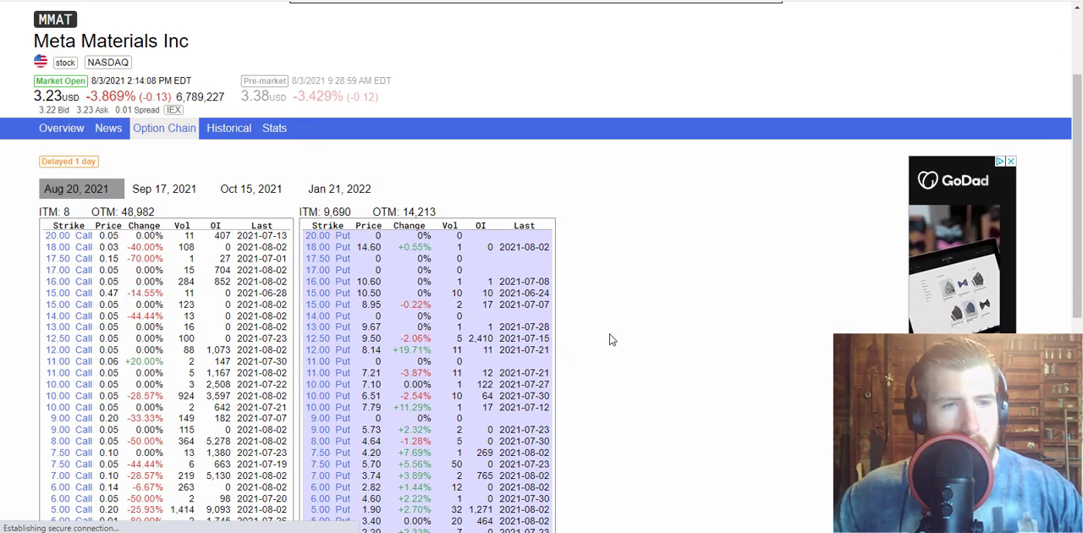
pyautogui.scroll(-3)
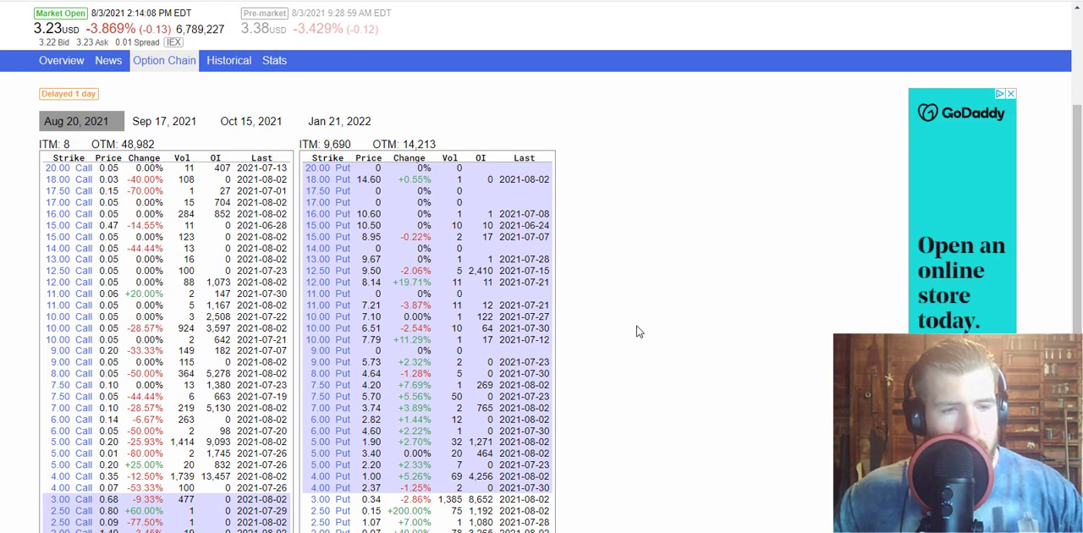
pyautogui.scroll(-3)
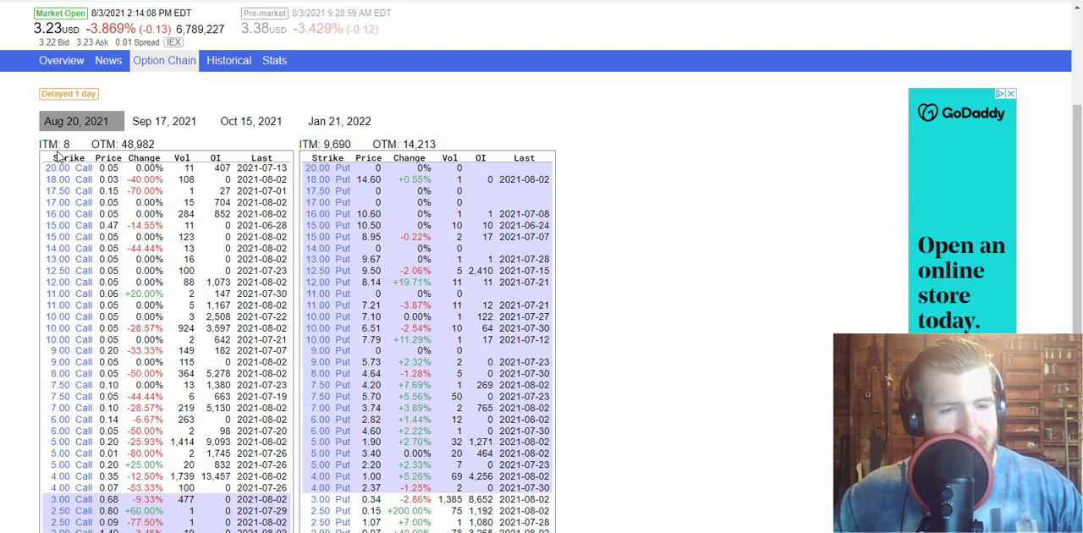
pyautogui.moveTo(426, 211)
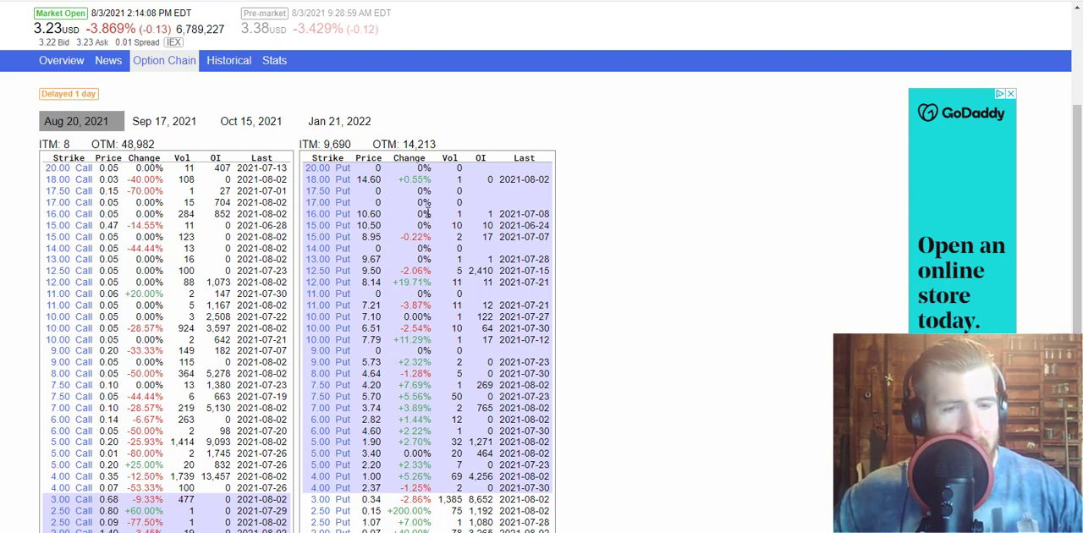
pyautogui.scroll(-3)
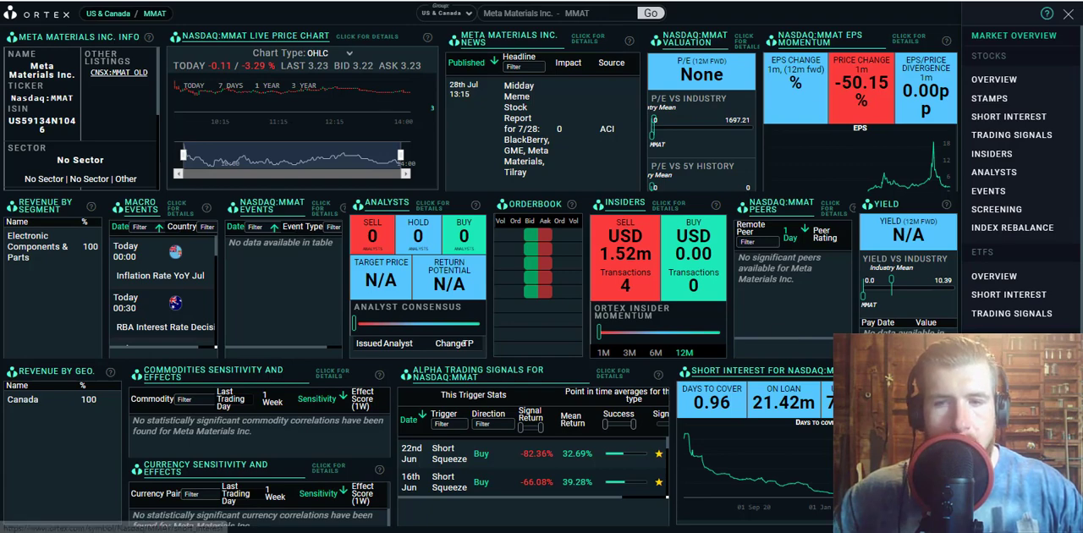
# - Show Ortex's MMAT short interest page with 19.82m estimated short interest and 74.62% utilization
pyautogui.click(1008, 115)
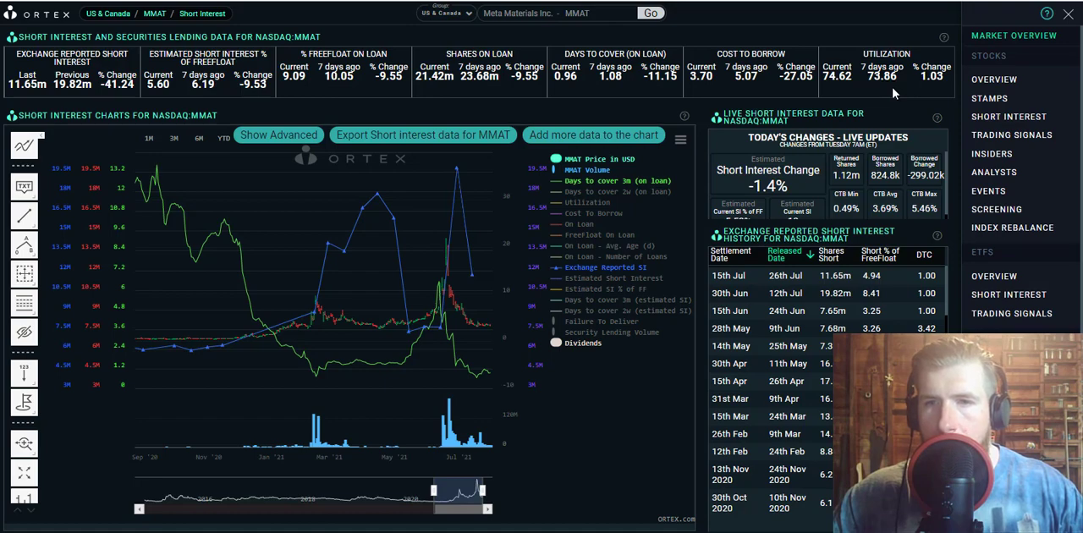
pyautogui.moveTo(946, 95)
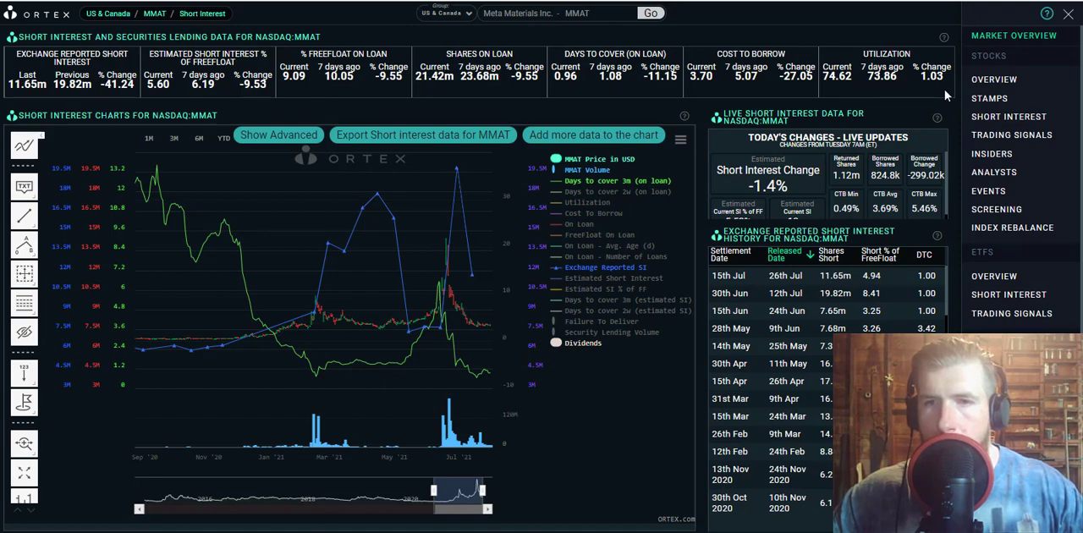
pyautogui.moveTo(721, 83)
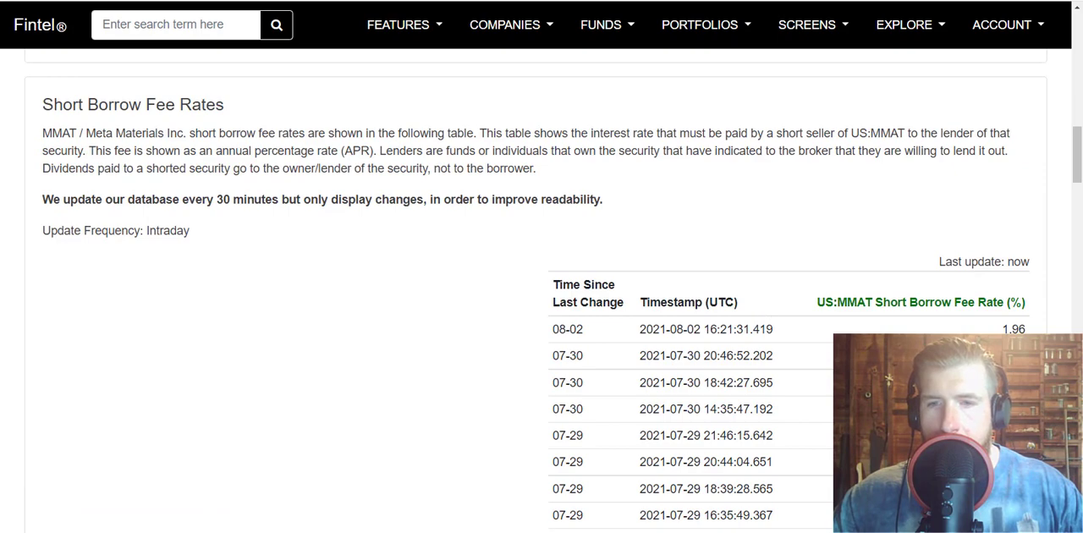
# - Reach Fintel's MMAT short shares availability table showing 600,000 shares and 1.96% borrow fee
pyautogui.scroll(-3)
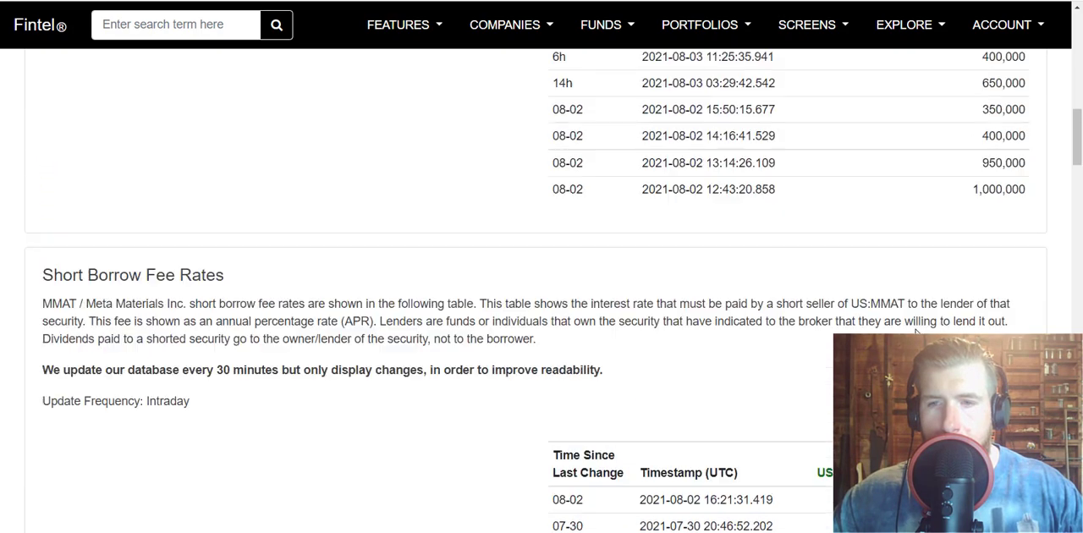
pyautogui.scroll(-3)
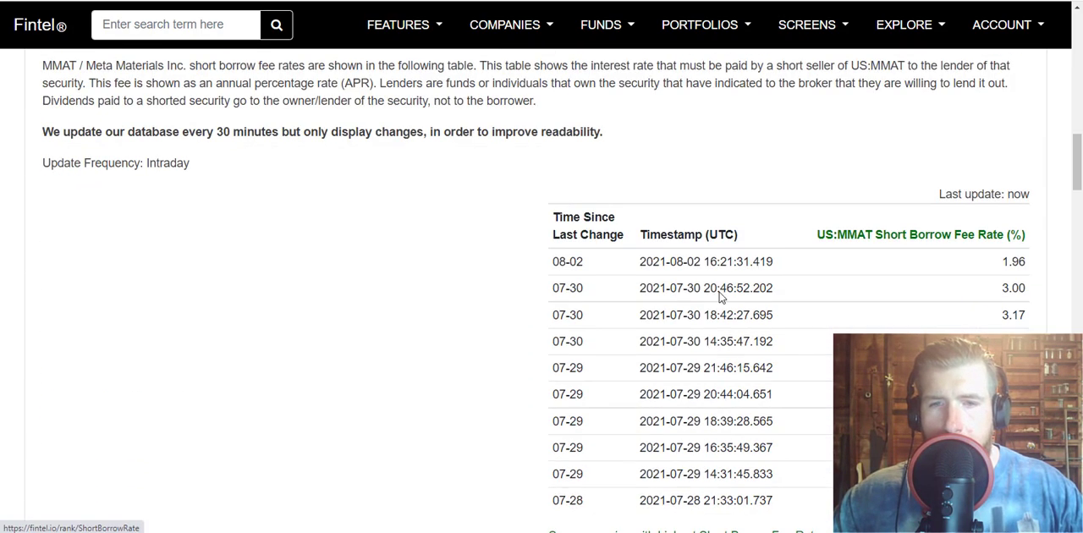
pyautogui.moveTo(897, 256)
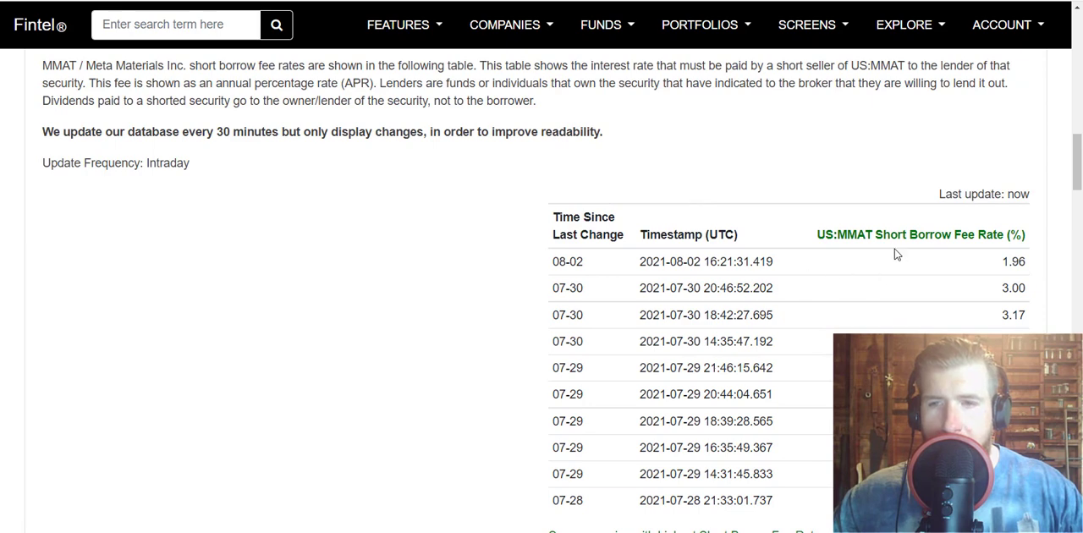
pyautogui.moveTo(1046, 276)
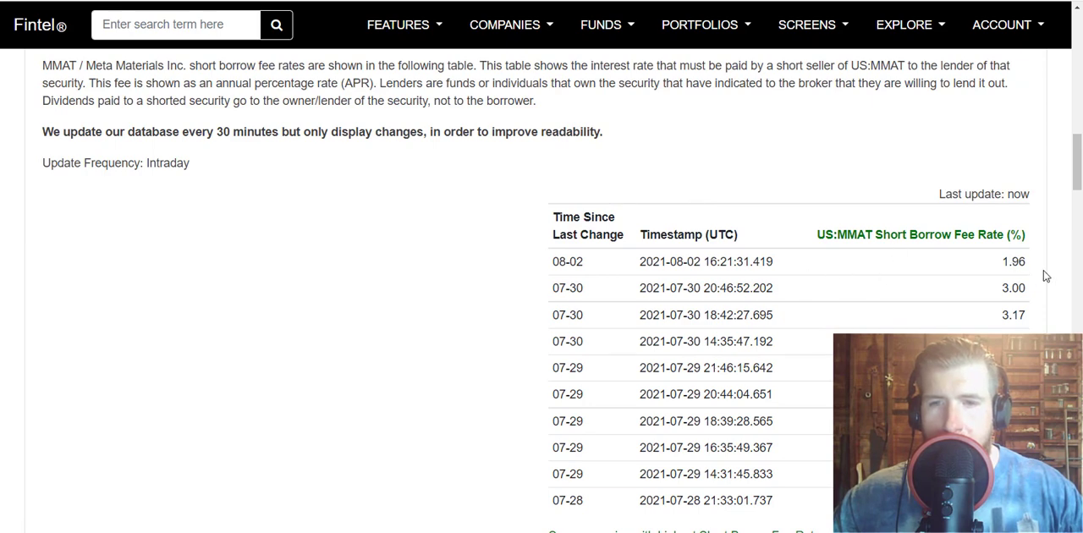
pyautogui.moveTo(730, 315)
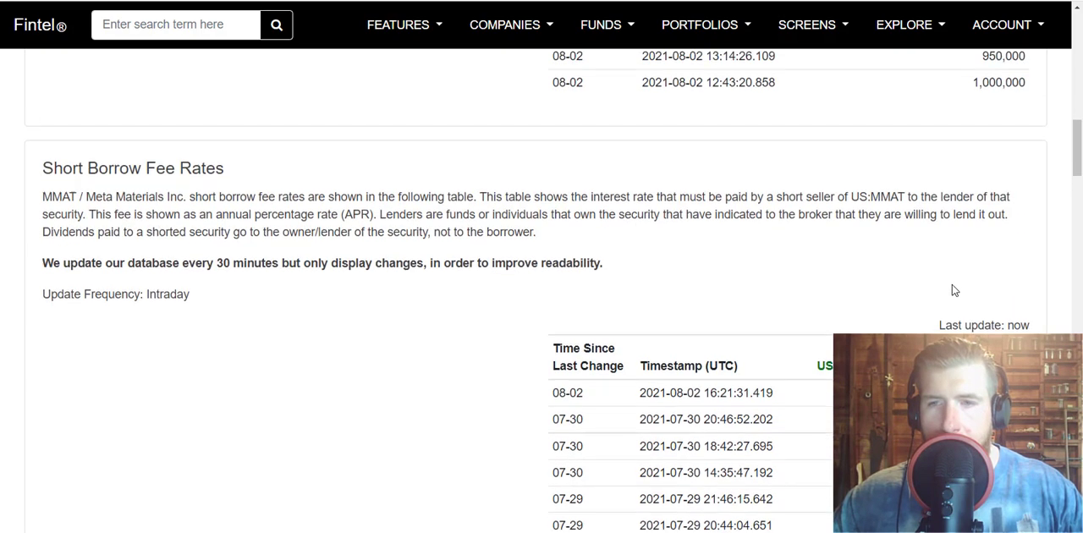
pyautogui.scroll(-3)
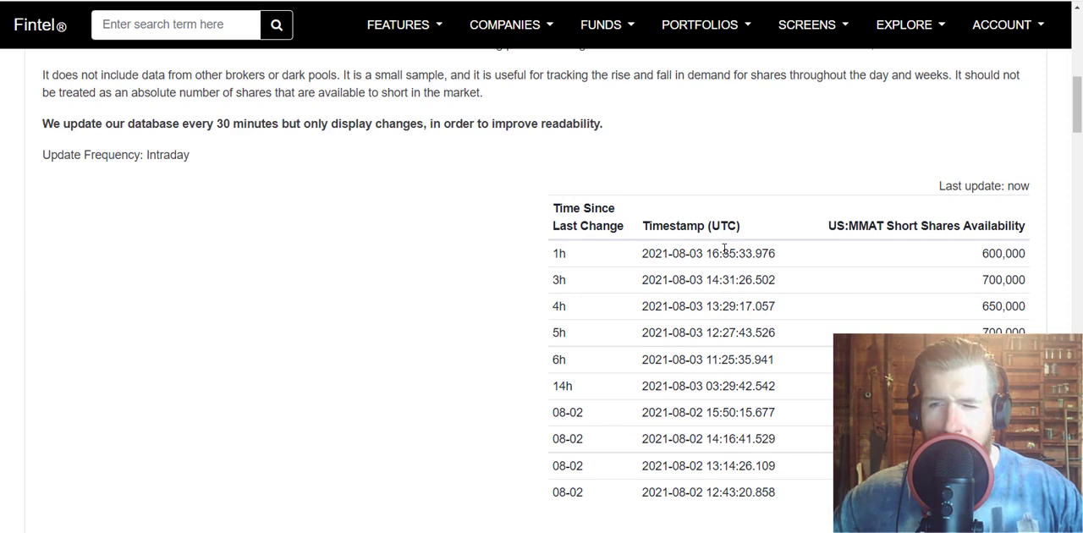
pyautogui.moveTo(948, 263)
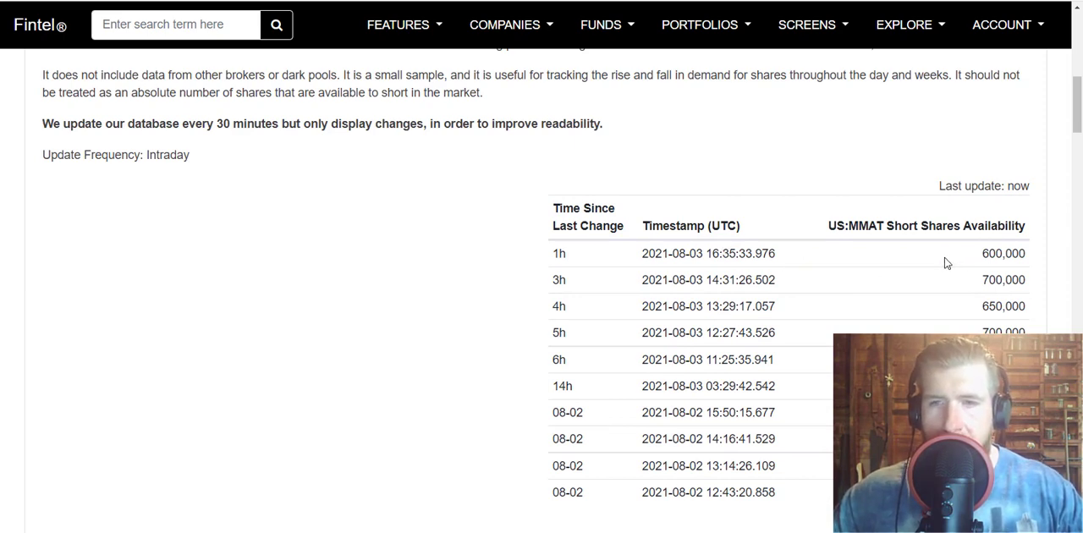
pyautogui.moveTo(809, 179)
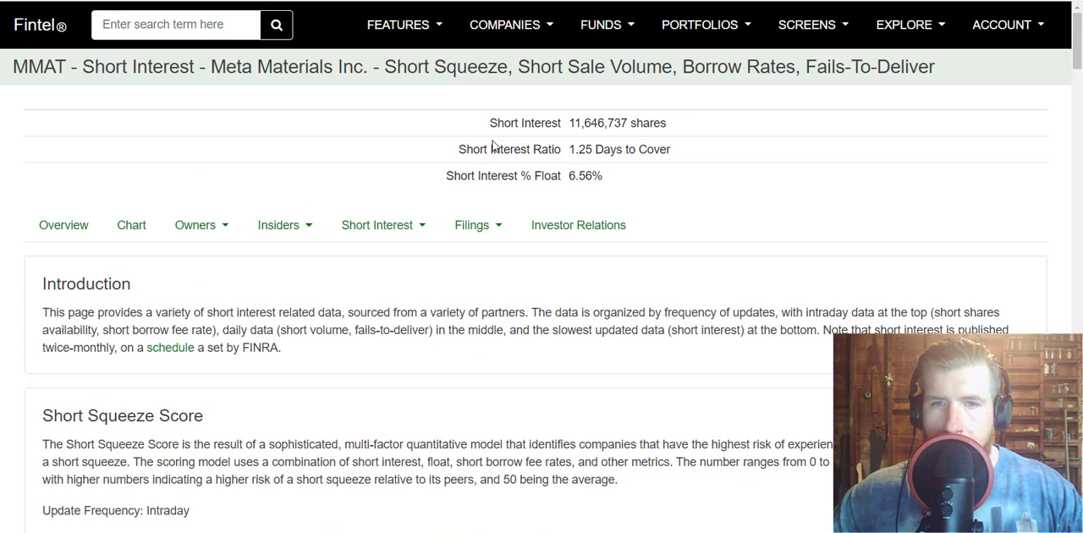
pyautogui.moveTo(545, 188)
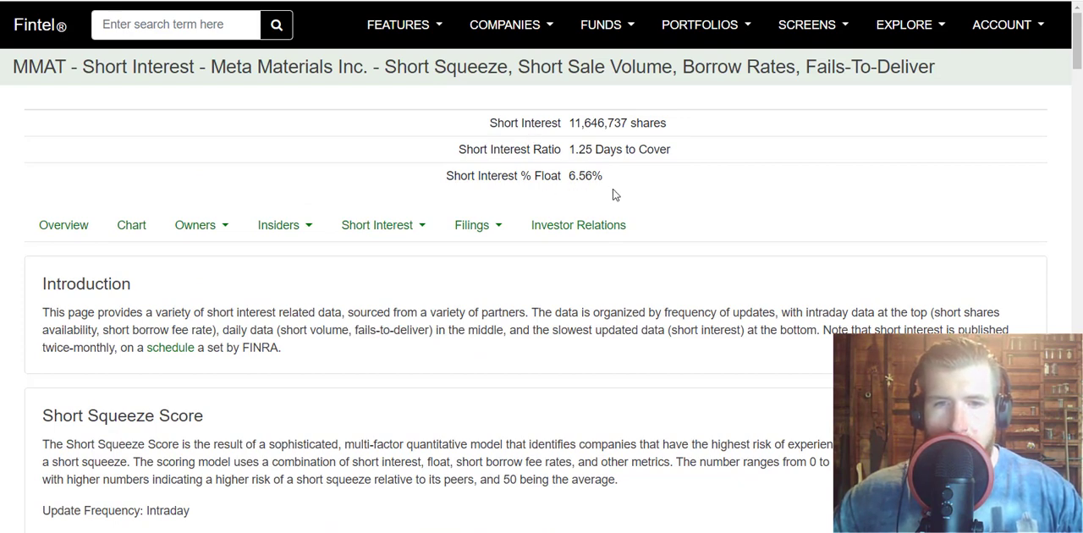
pyautogui.moveTo(565, 166)
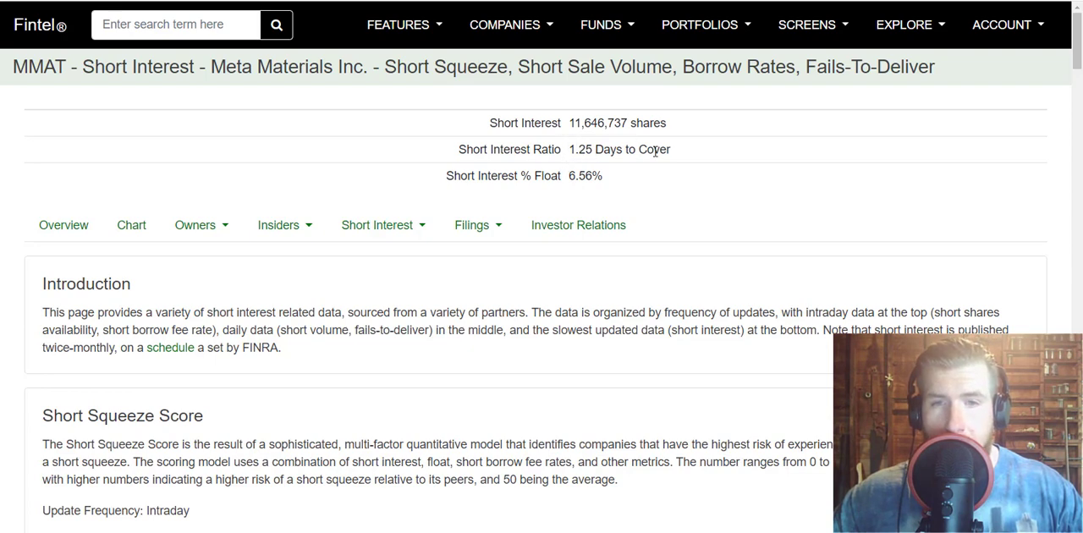
pyautogui.scroll(-3)
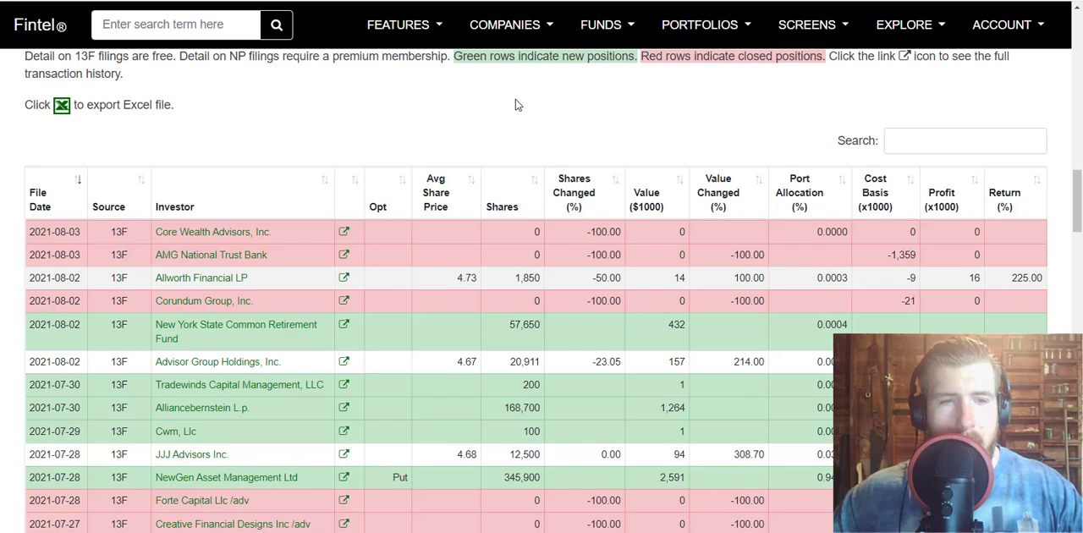
pyautogui.moveTo(345, 142)
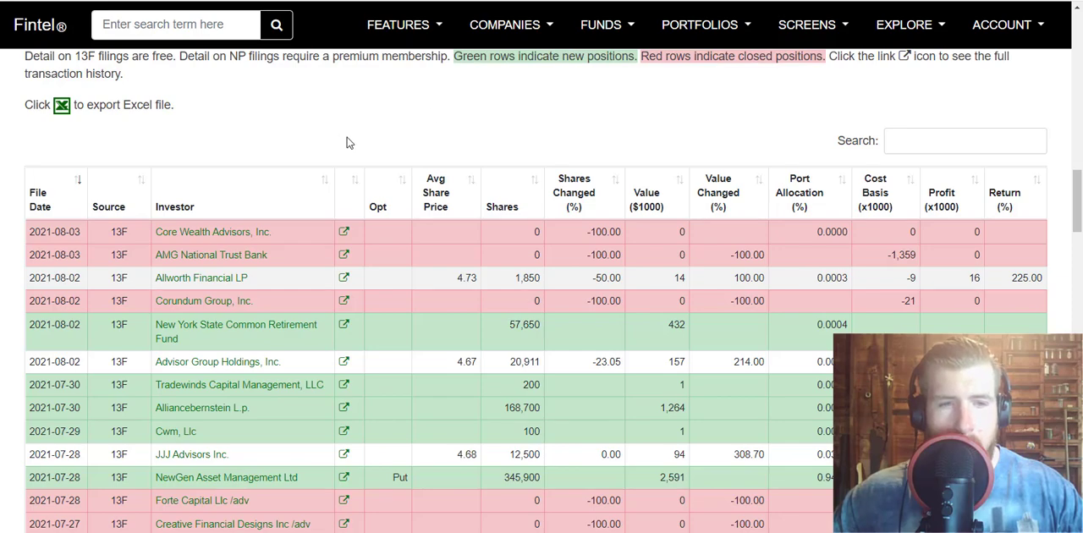
pyautogui.moveTo(304, 336)
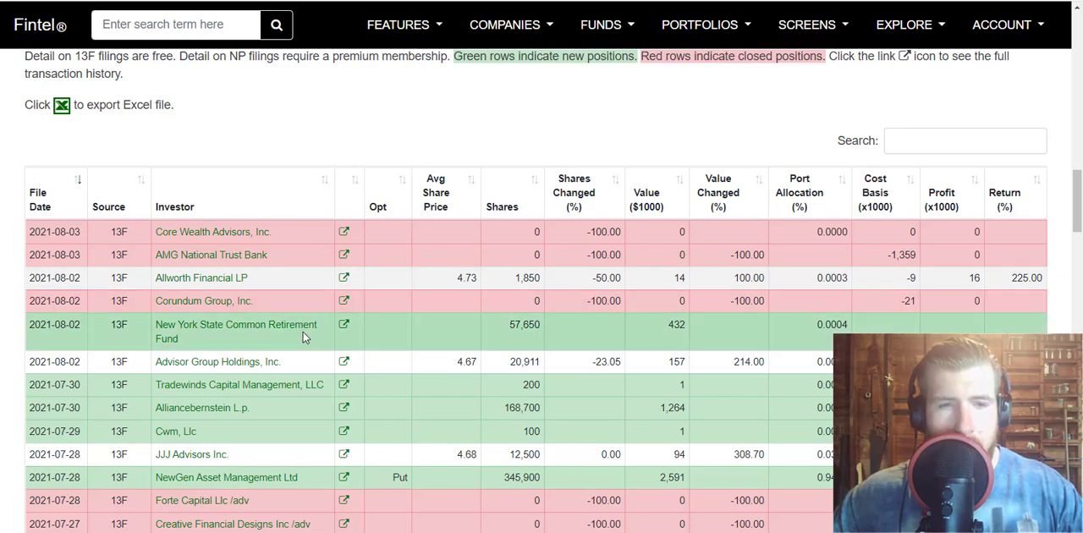
pyautogui.moveTo(161, 330)
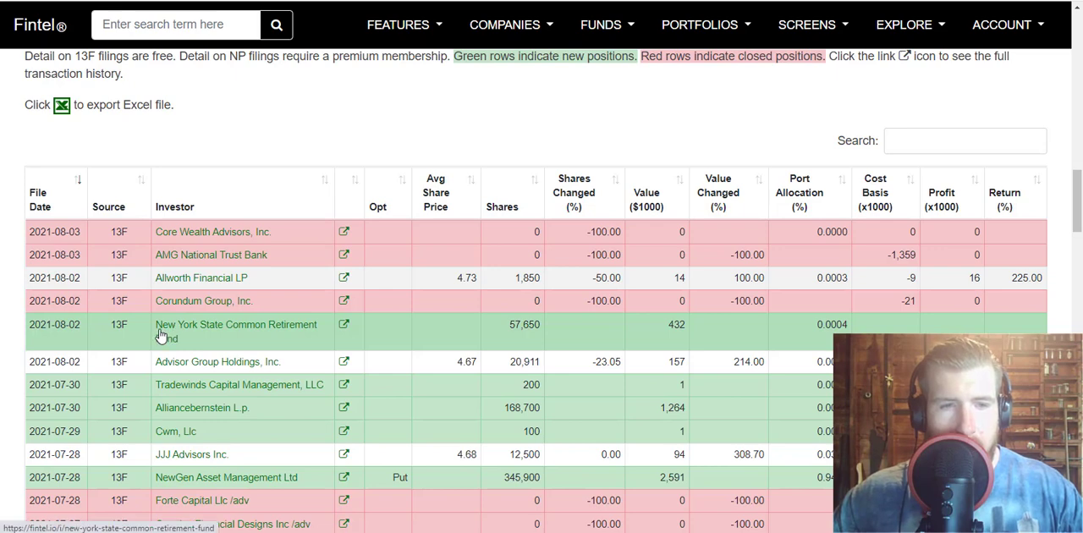
pyautogui.moveTo(477, 340)
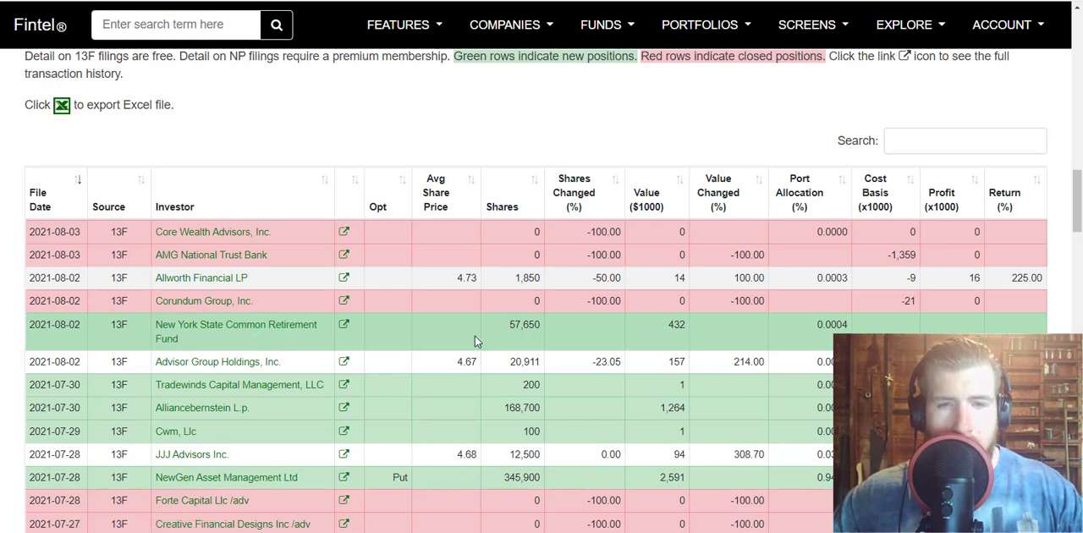
pyautogui.moveTo(511, 335)
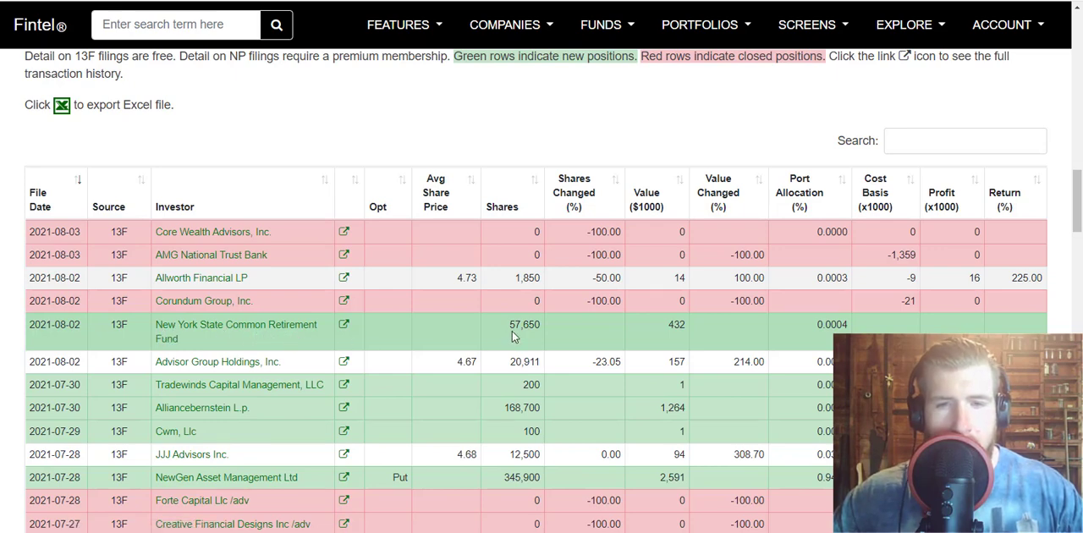
pyautogui.moveTo(567, 328)
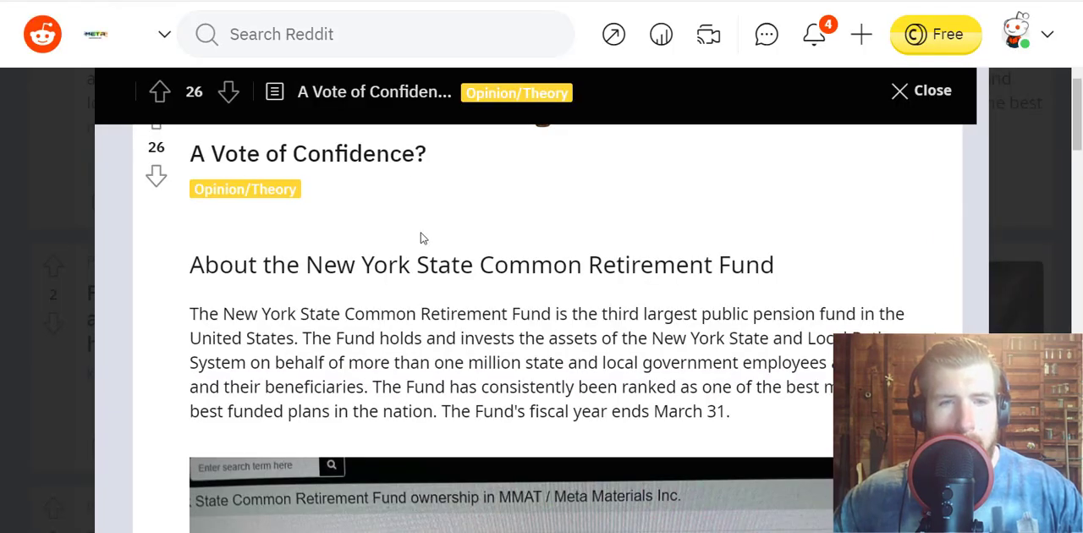
pyautogui.moveTo(379, 253)
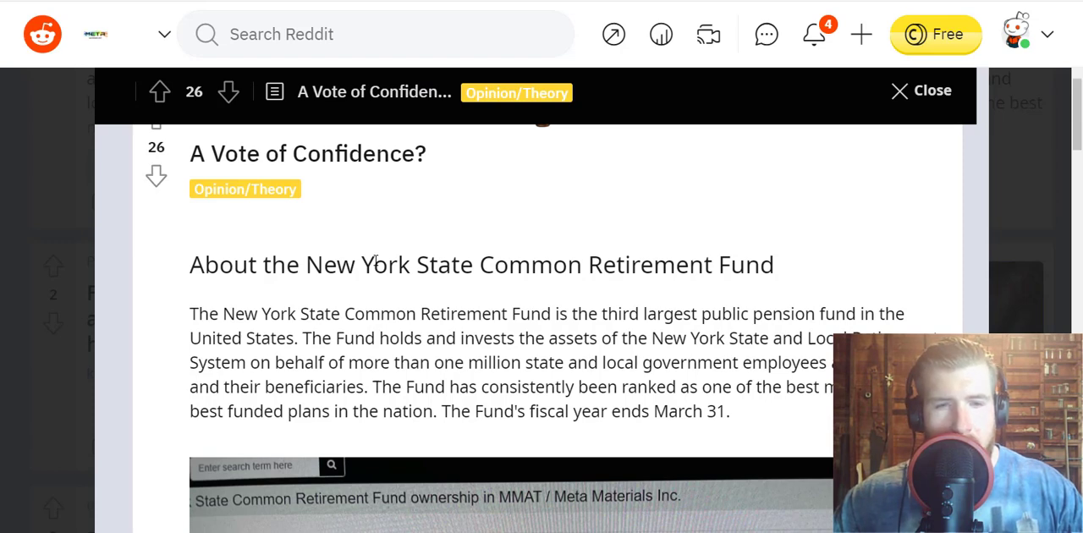
pyautogui.moveTo(386, 301)
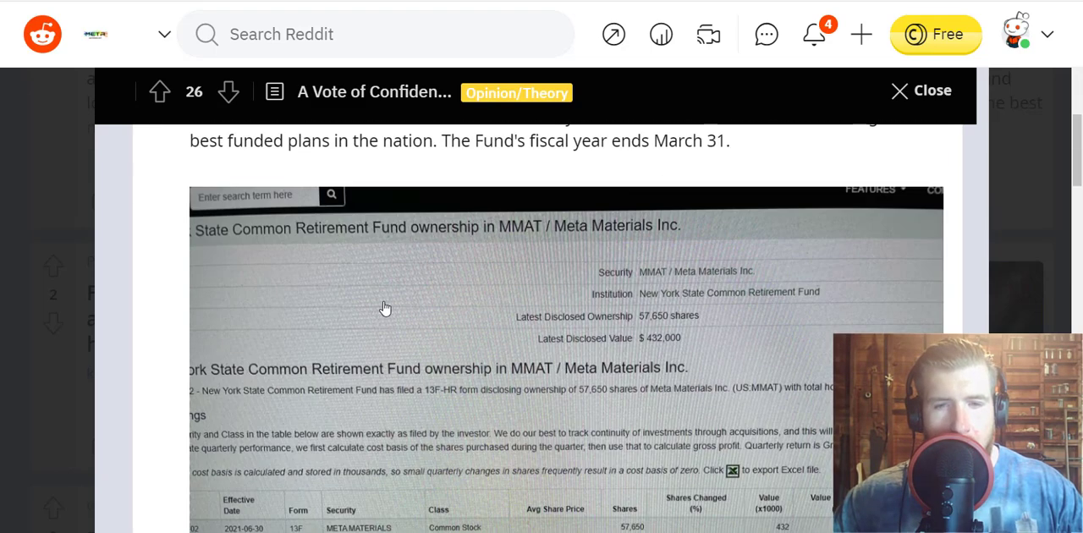
# - Read the 'A Vote of Confidence?' post down past the NYS fund ownership screenshot to the comment box
pyautogui.scroll(-3)
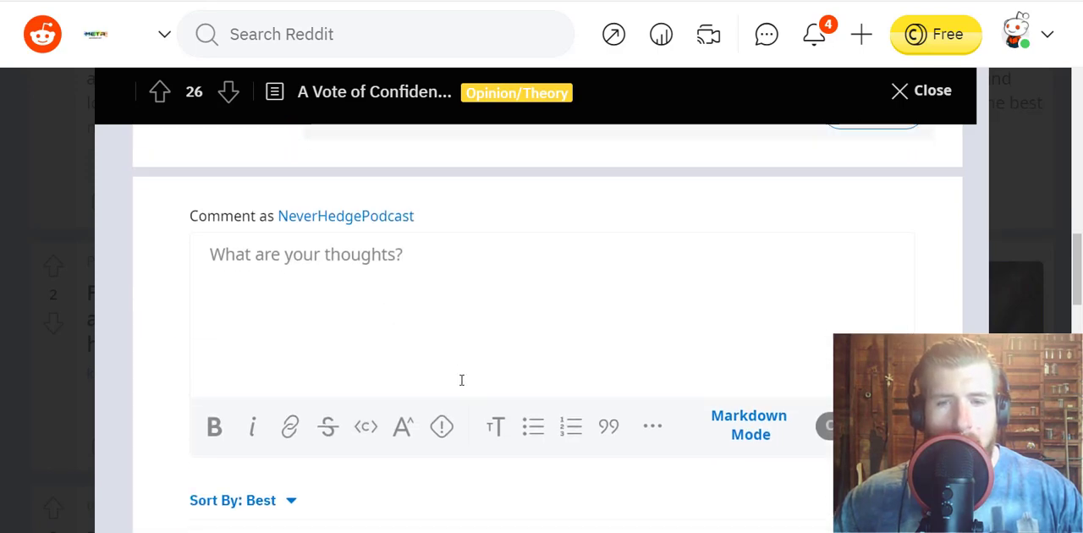
pyautogui.scroll(-3)
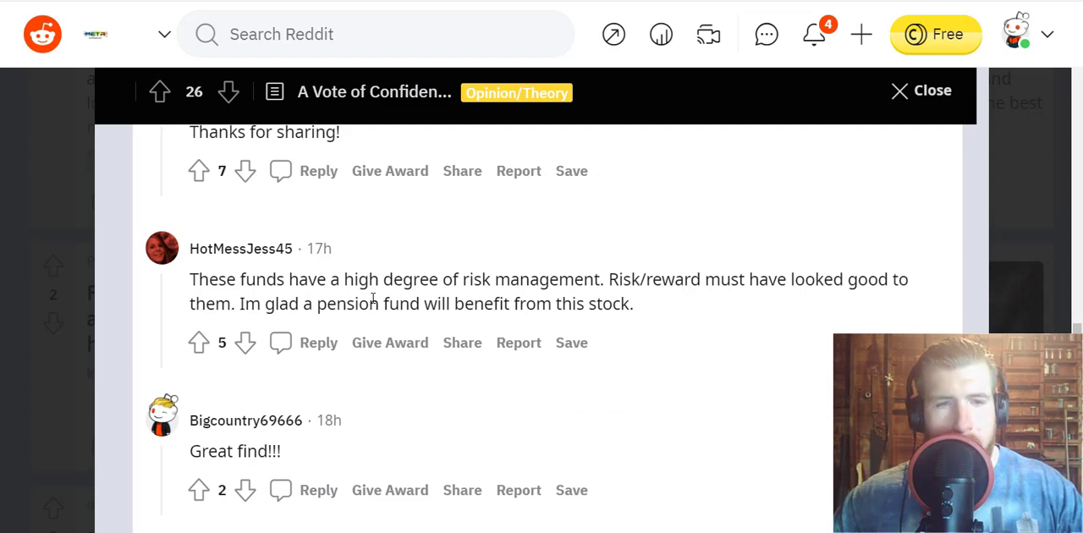
pyautogui.moveTo(583, 294)
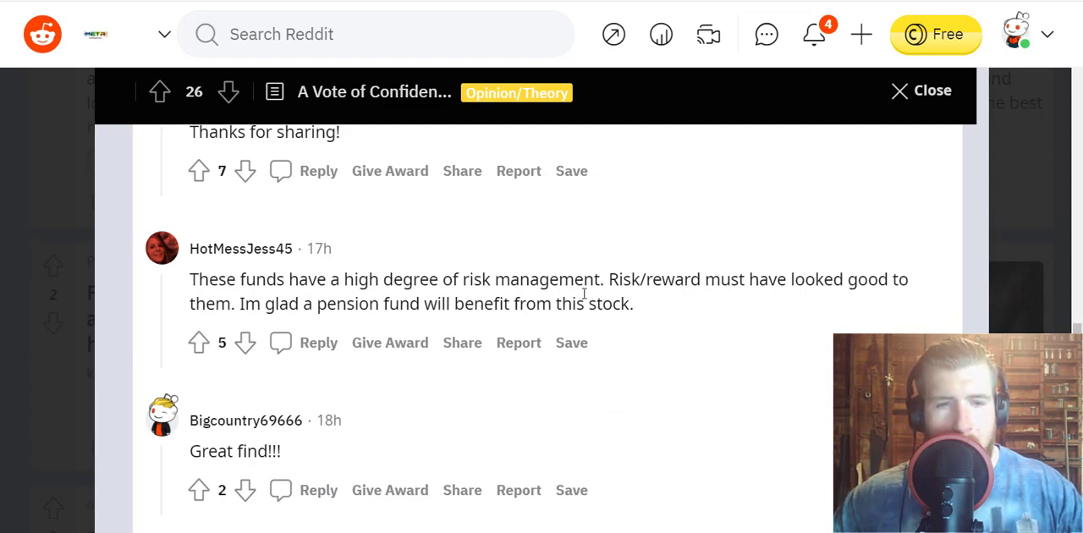
pyautogui.scroll(-3)
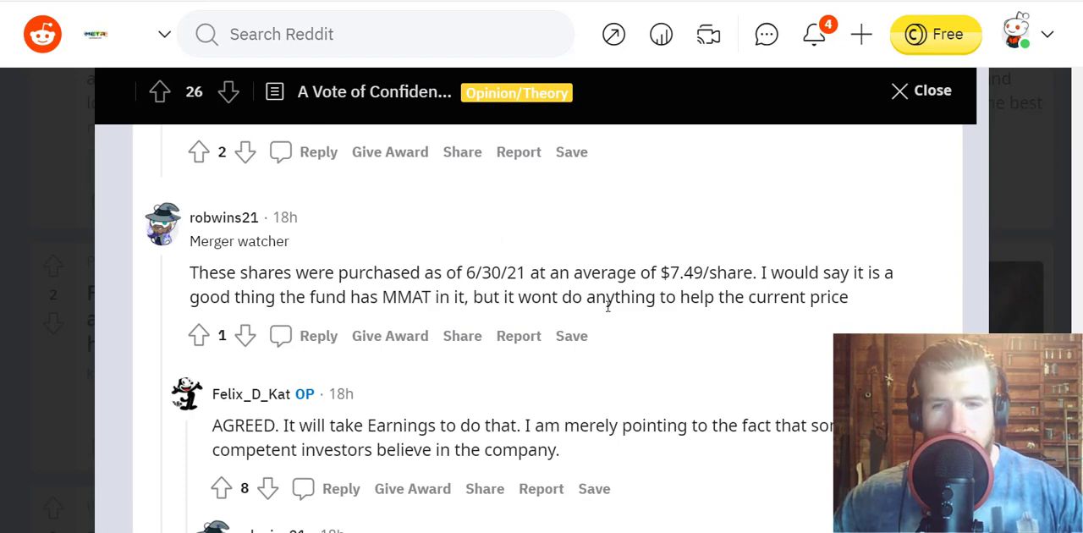
pyautogui.scroll(-3)
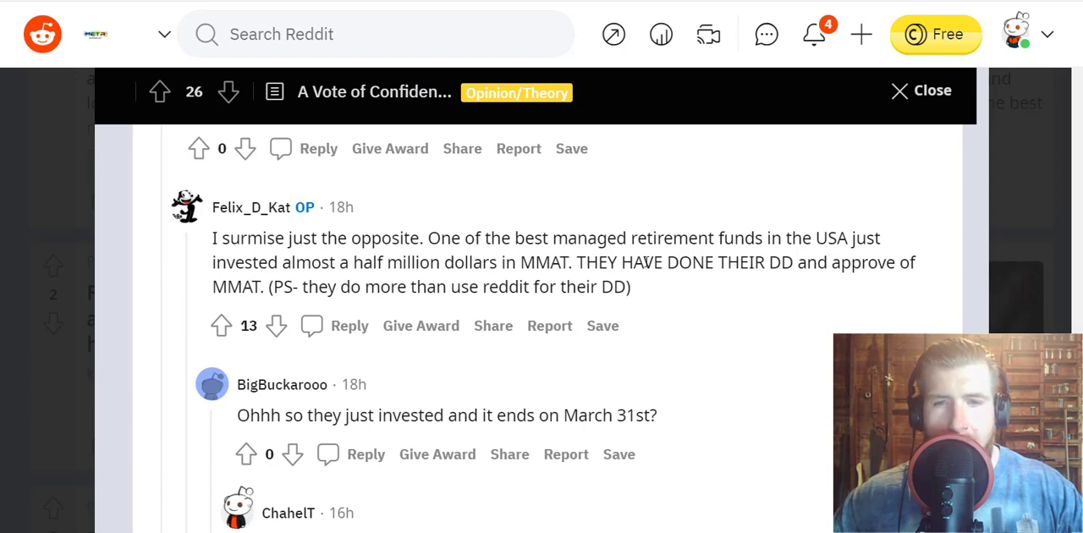
pyautogui.moveTo(775, 288)
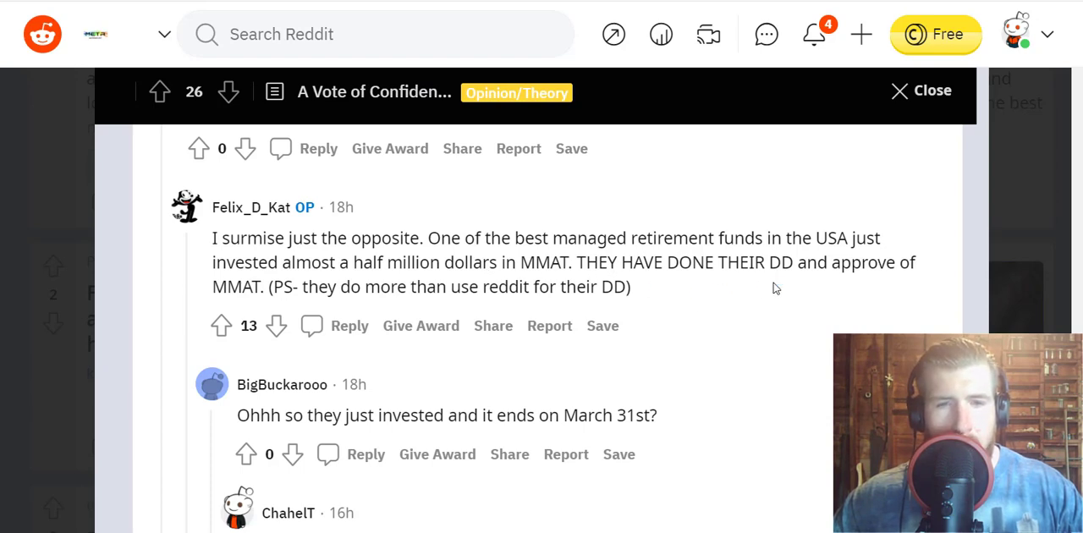
pyautogui.moveTo(745, 288)
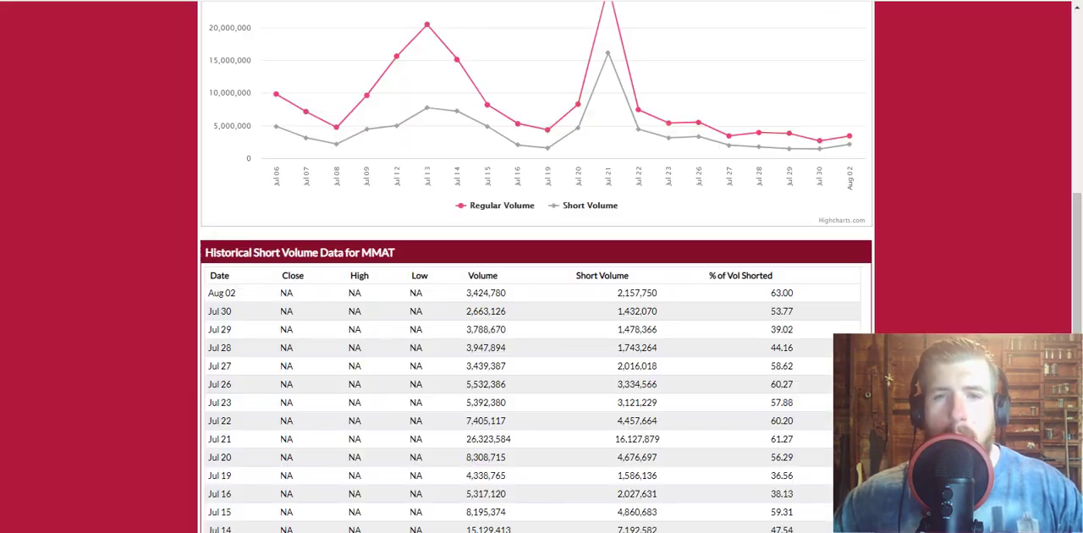
pyautogui.moveTo(986, 200)
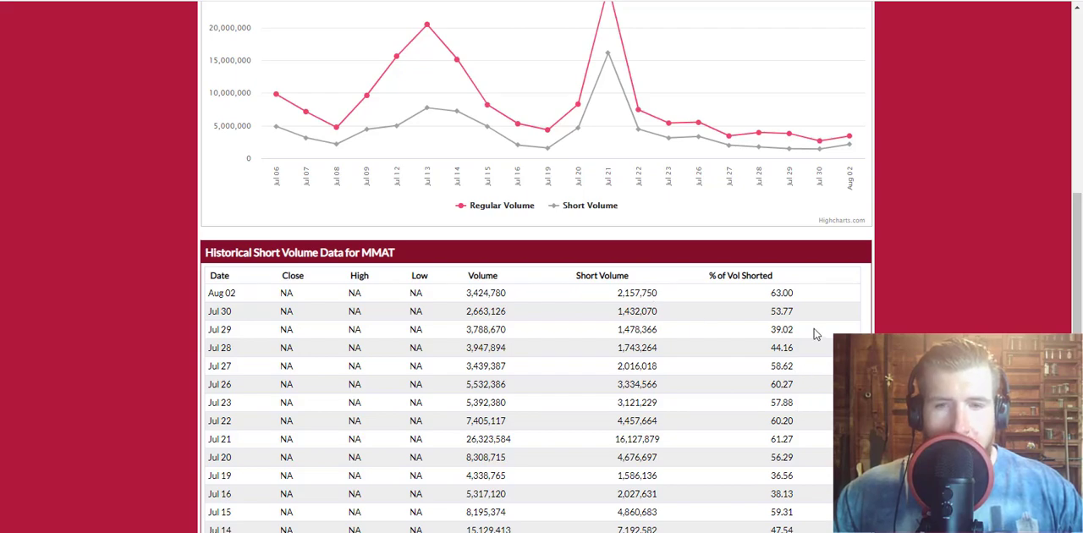
# - Bring MMAT's historical short volume table into view, with Aug 02 at 63.00% of volume shorted
pyautogui.scroll(-3)
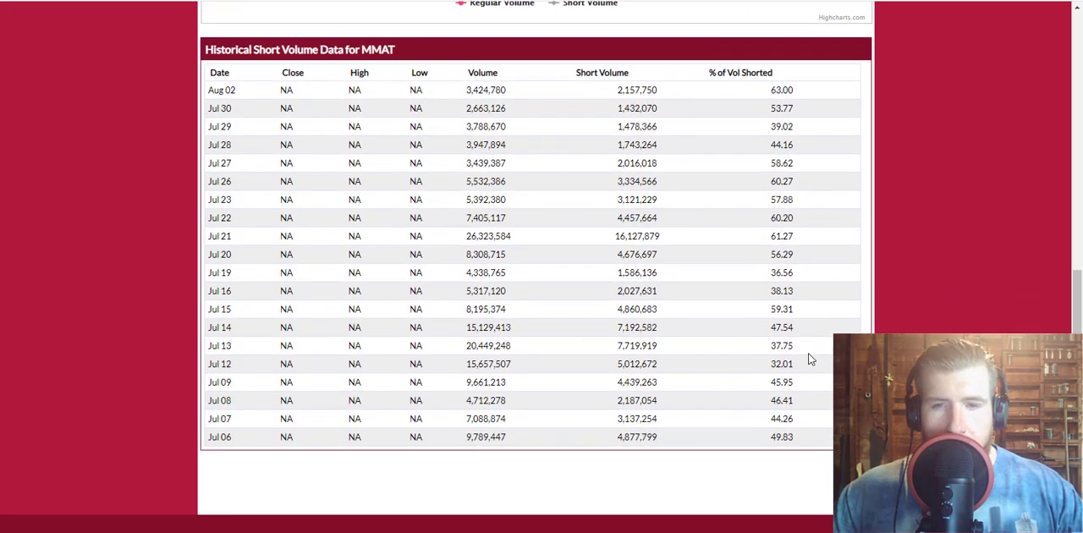
pyautogui.scroll(3)
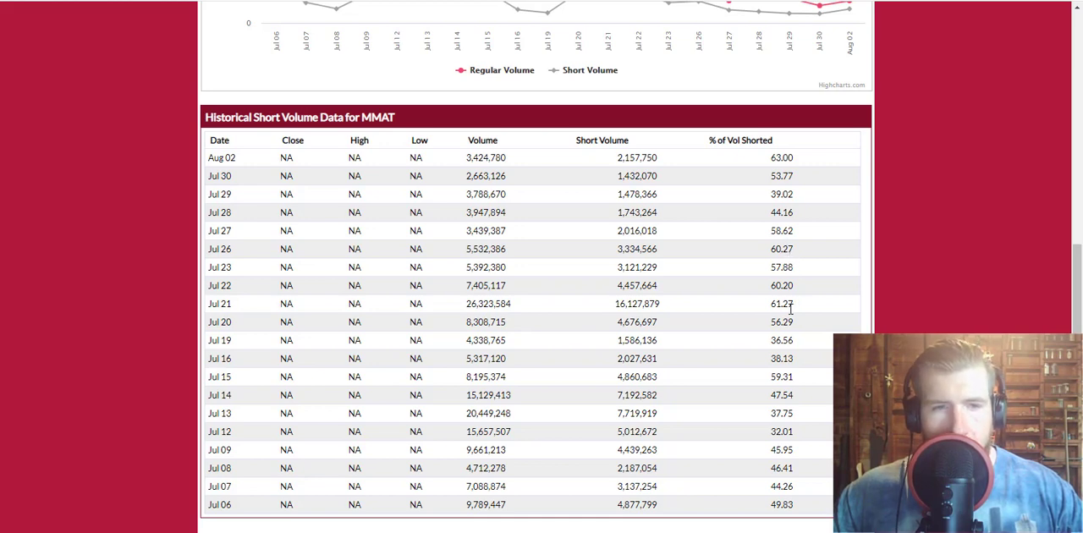
pyautogui.moveTo(798, 320)
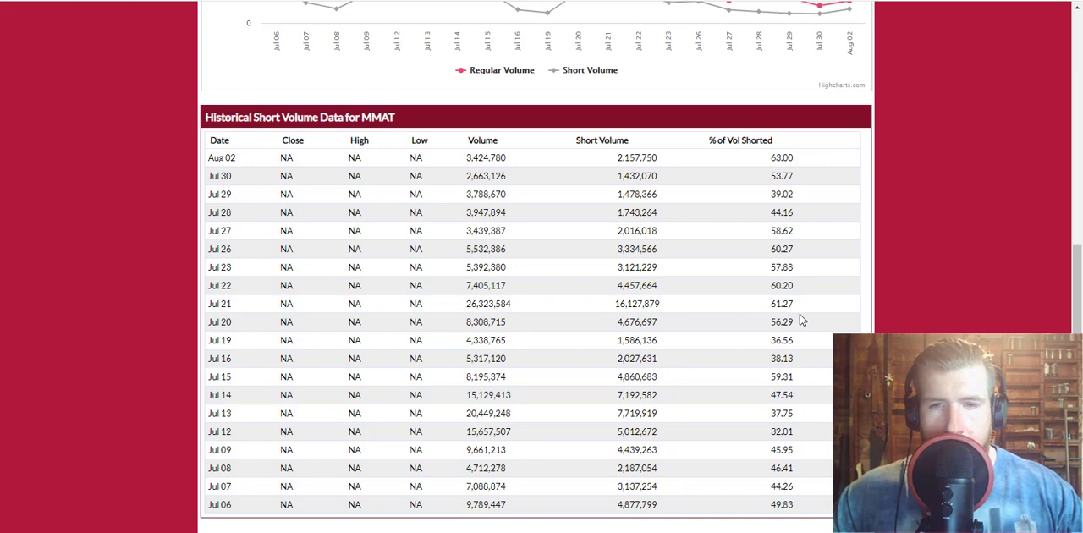
pyautogui.moveTo(796, 330)
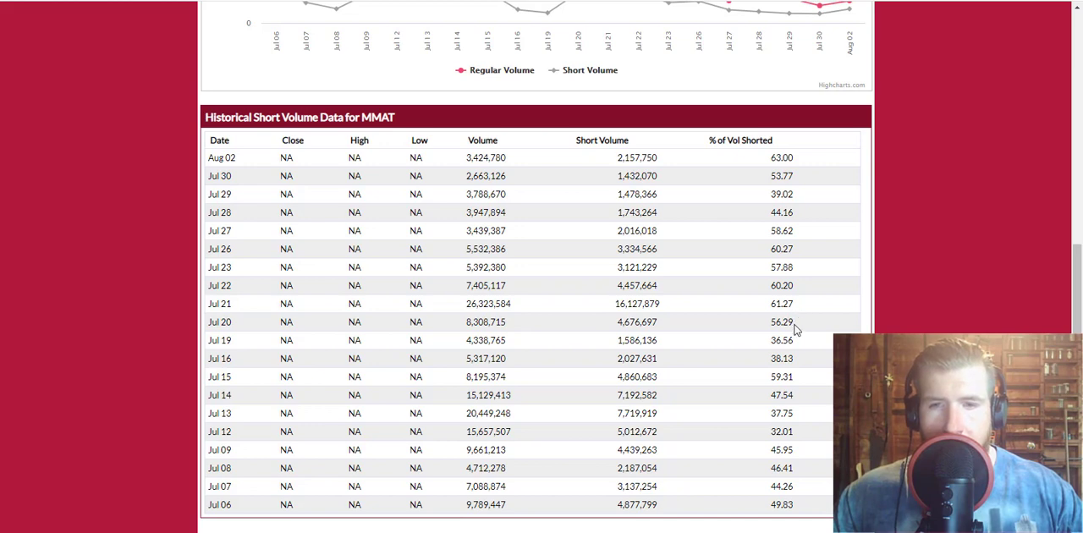
pyautogui.moveTo(792, 304)
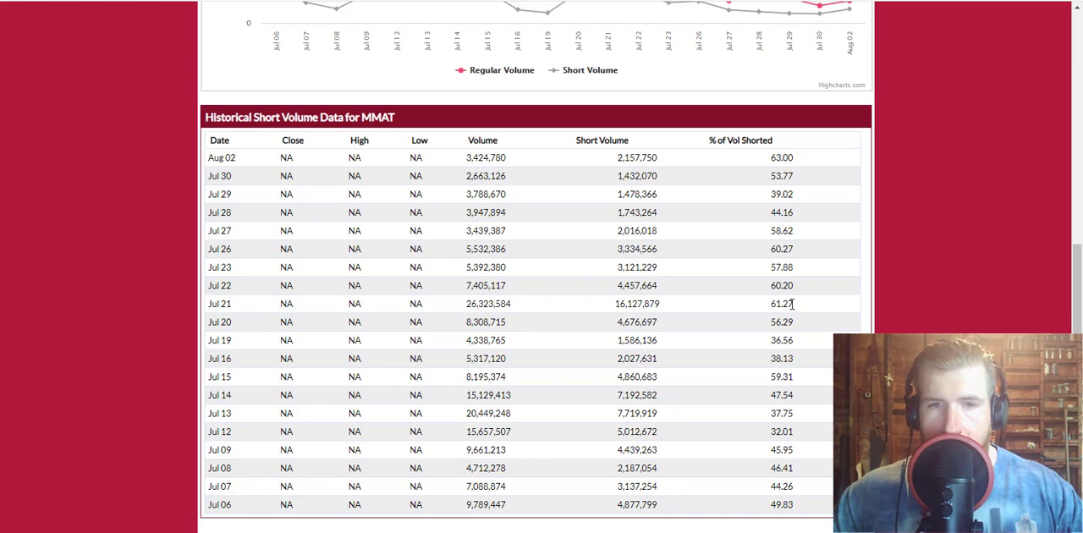
pyautogui.moveTo(556, 186)
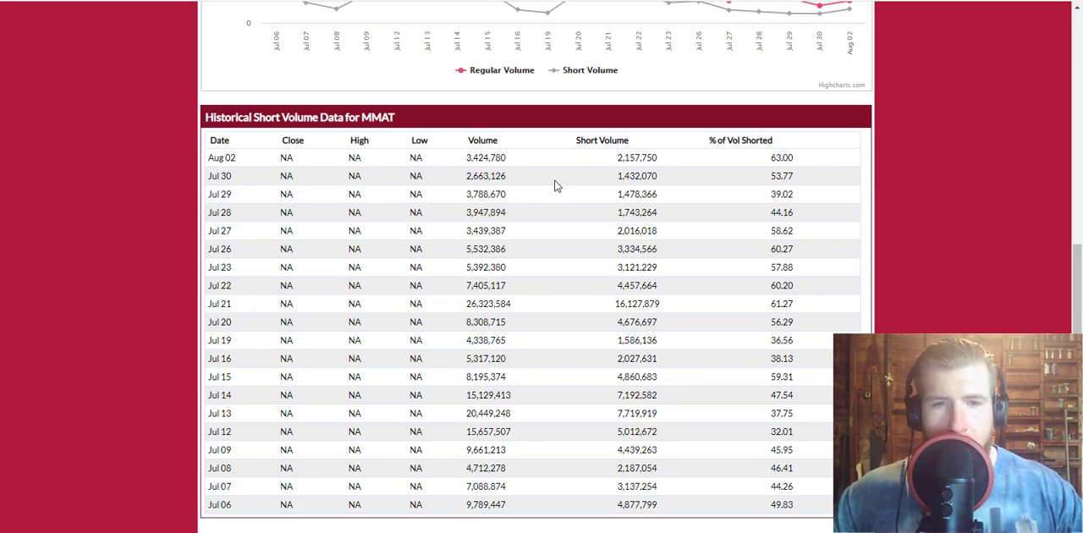
pyautogui.moveTo(464, 163)
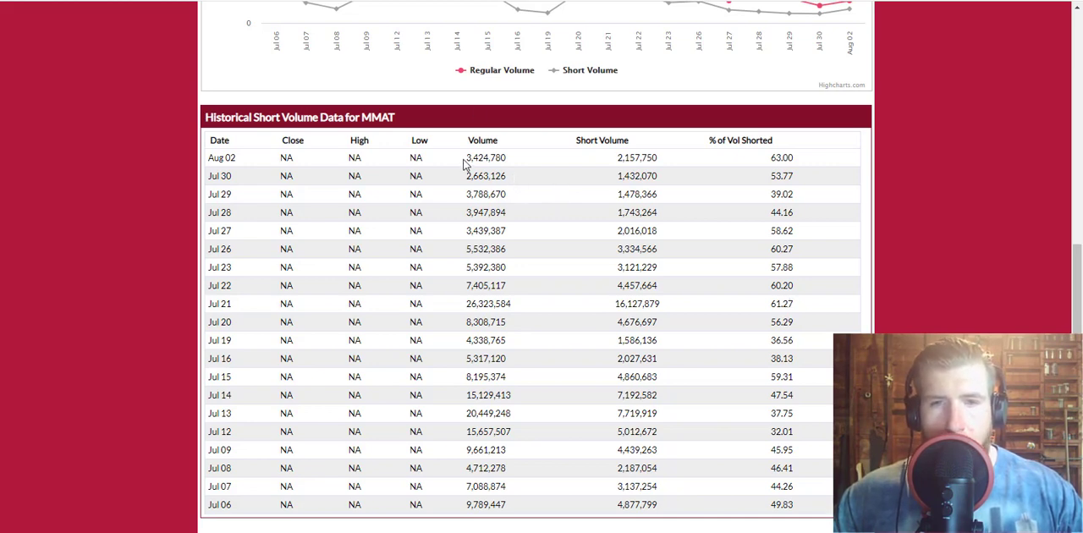